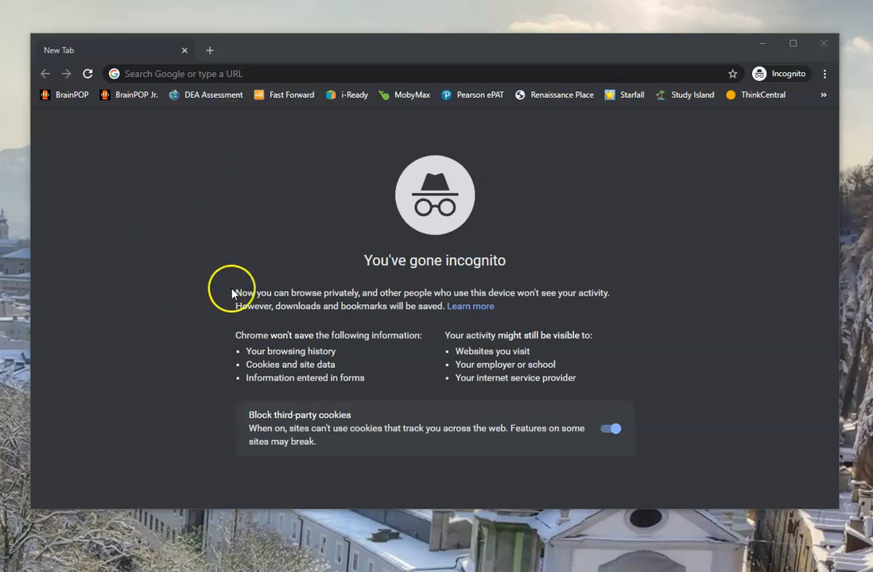
# - Go to okaloosaschools.com and reach the ClassLink sign-in page via the Parents/Students menu
pyautogui.click(270, 73)
pyautogui.write('www.okaloosaschools.com')
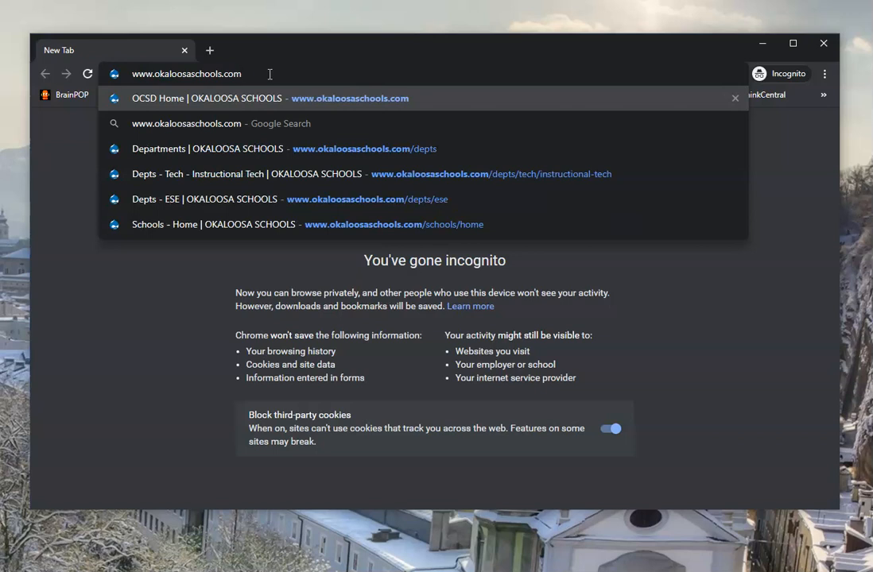
pyautogui.click(207, 99)
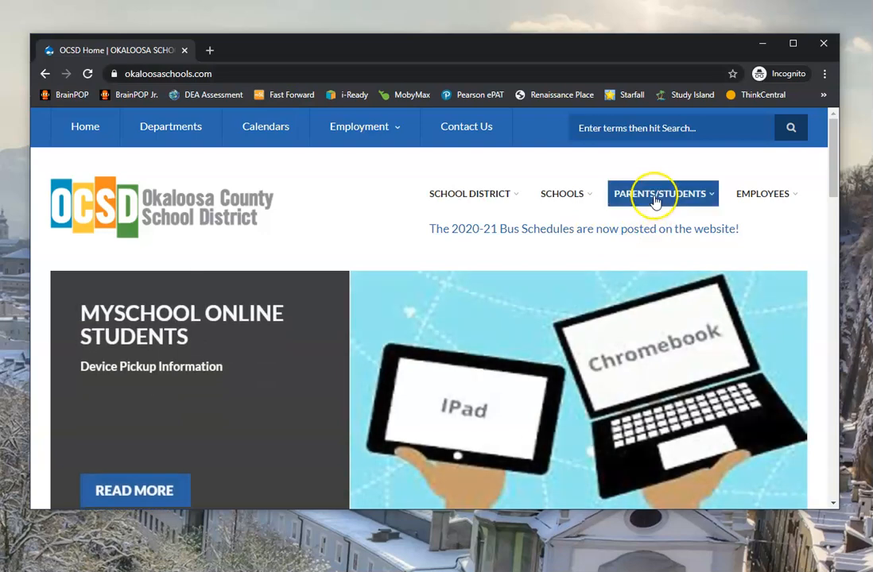
pyautogui.click(660, 194)
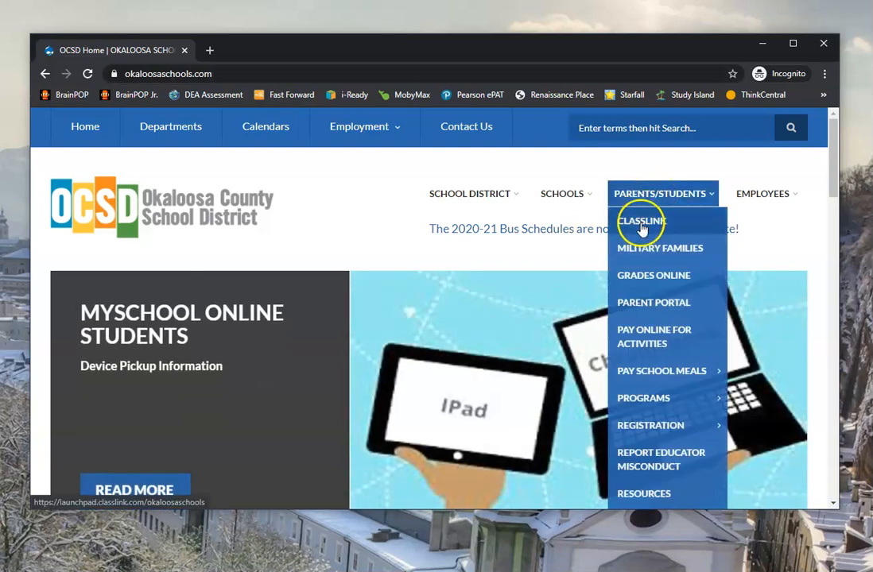
pyautogui.click(642, 220)
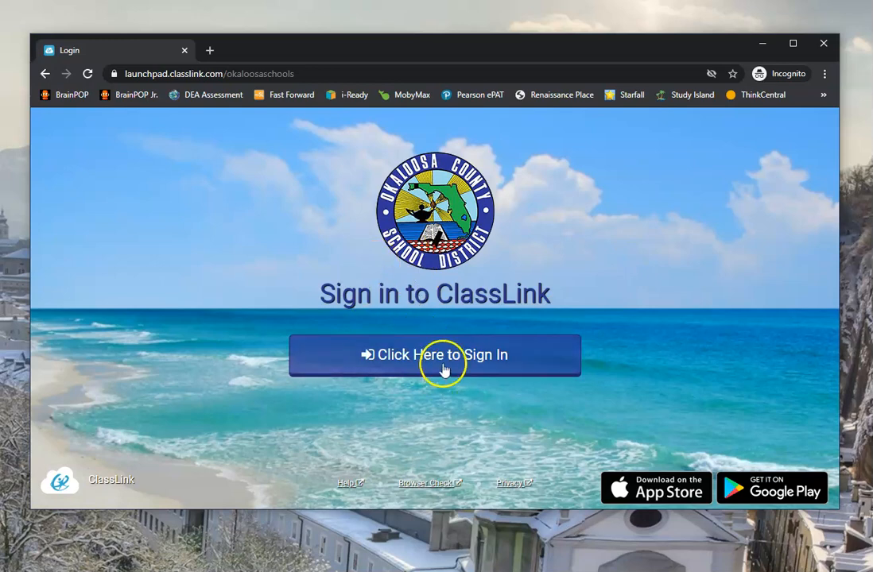
# - Start the ClassLink sign-in with 'Click Here to Sign In'
pyautogui.click(434, 354)
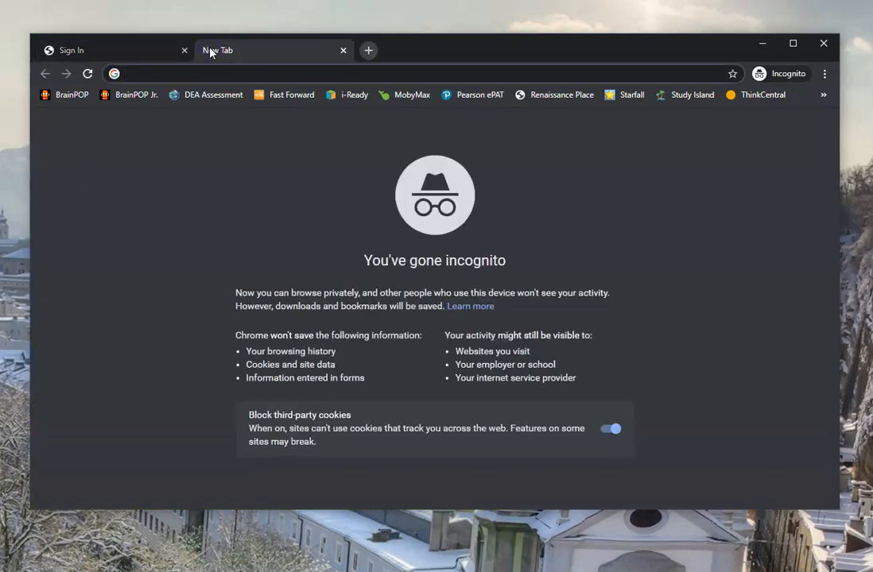
pyautogui.write('www.okaloosaschools.com')
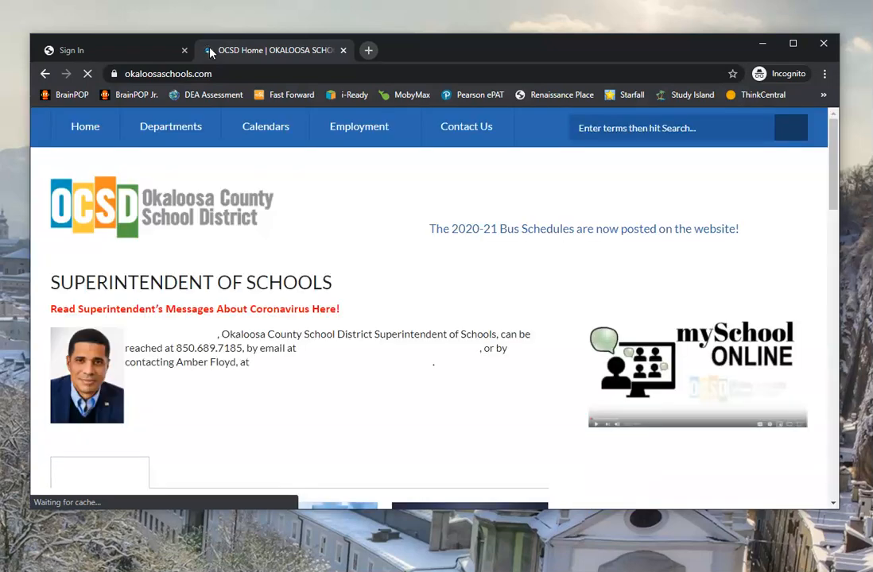
pyautogui.click(661, 194)
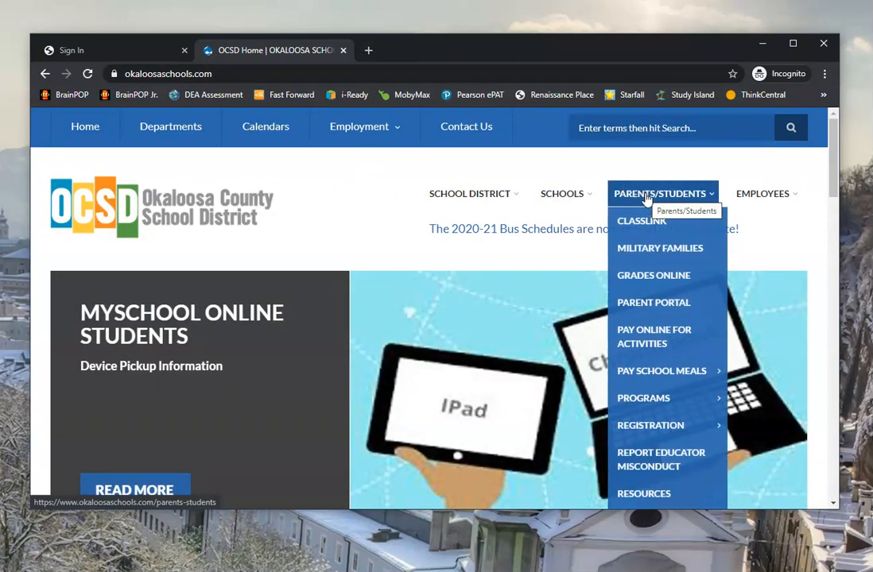
pyautogui.moveTo(653, 302)
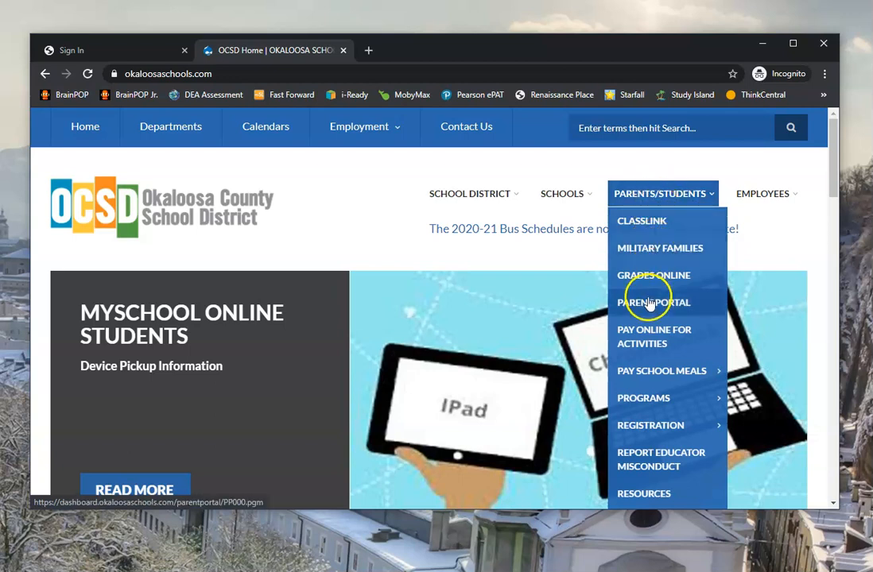
pyautogui.click(653, 302)
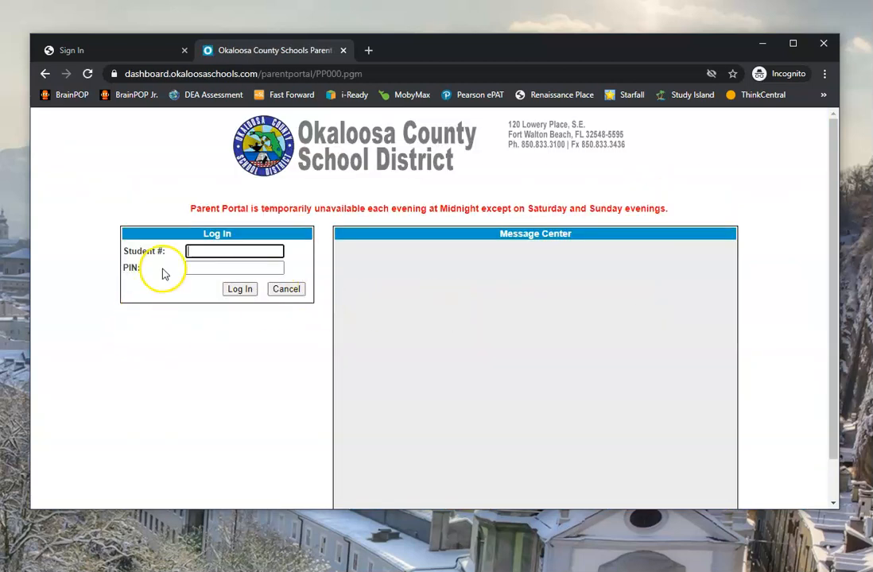
pyautogui.moveTo(147, 356)
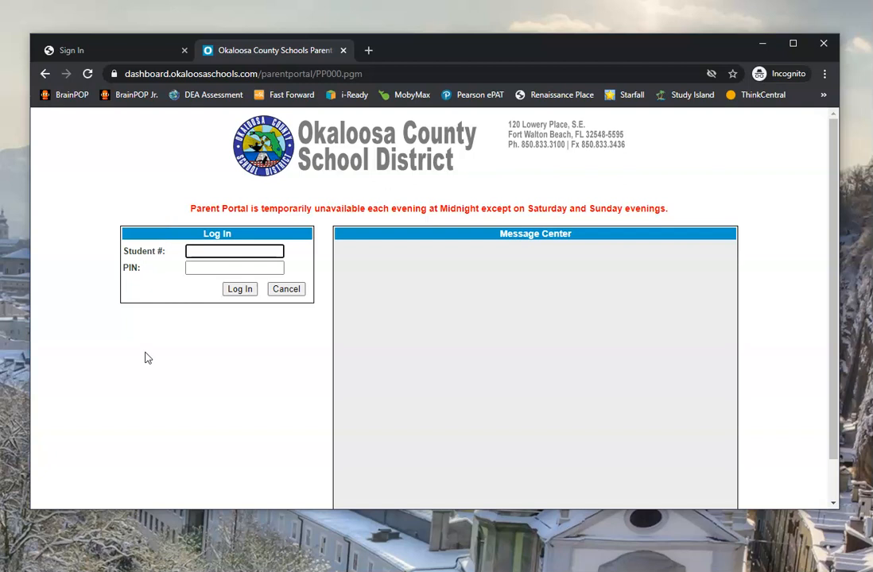
# - Return to the first Sign In tab showing the district Single Sign-On form
pyautogui.click(234, 251)
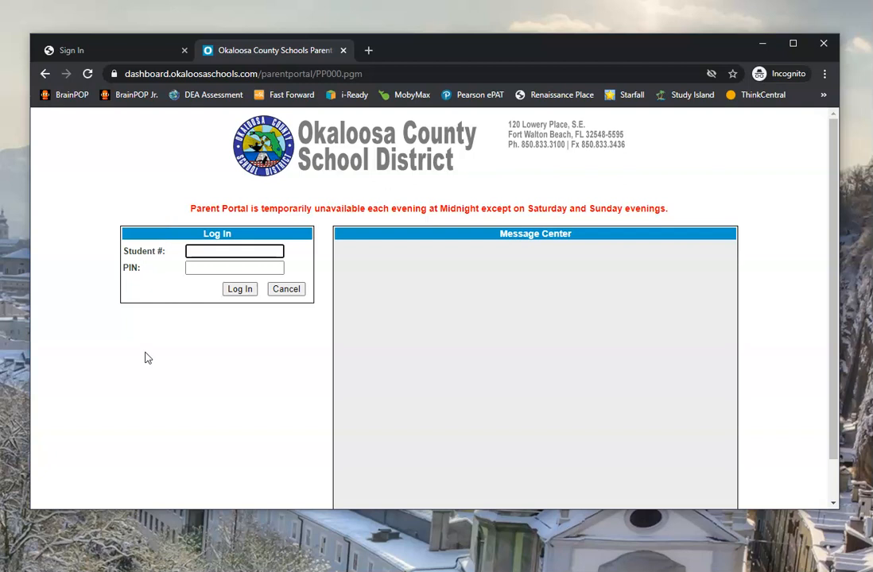
pyautogui.click(234, 251)
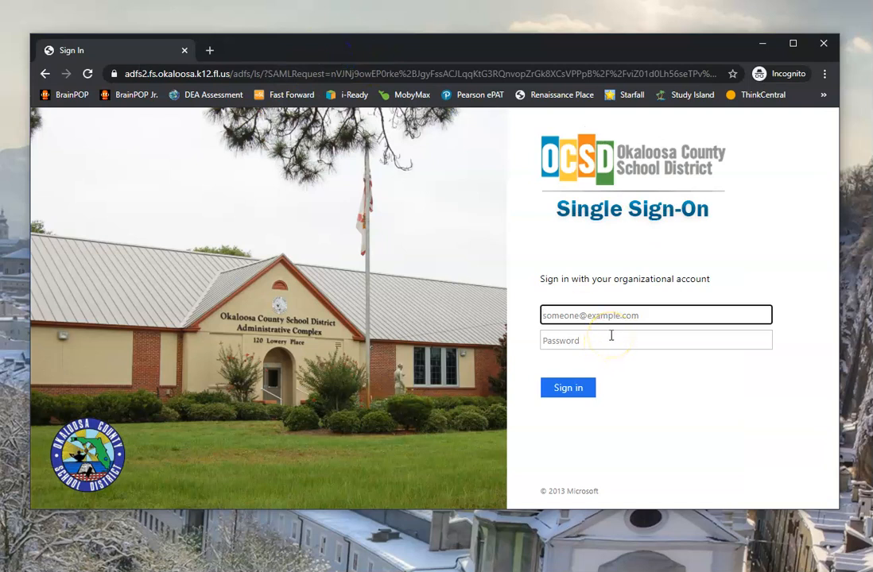
pyautogui.write('joyh')
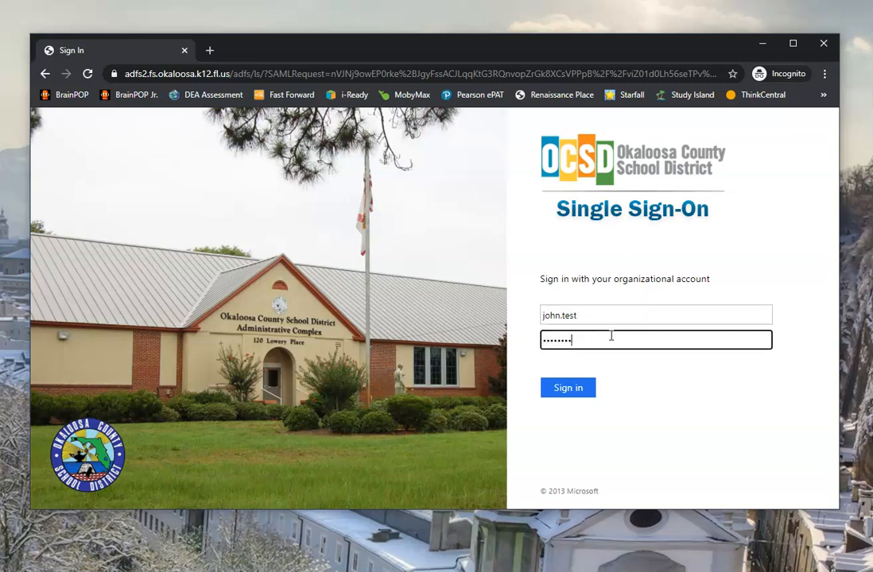
pyautogui.click(568, 388)
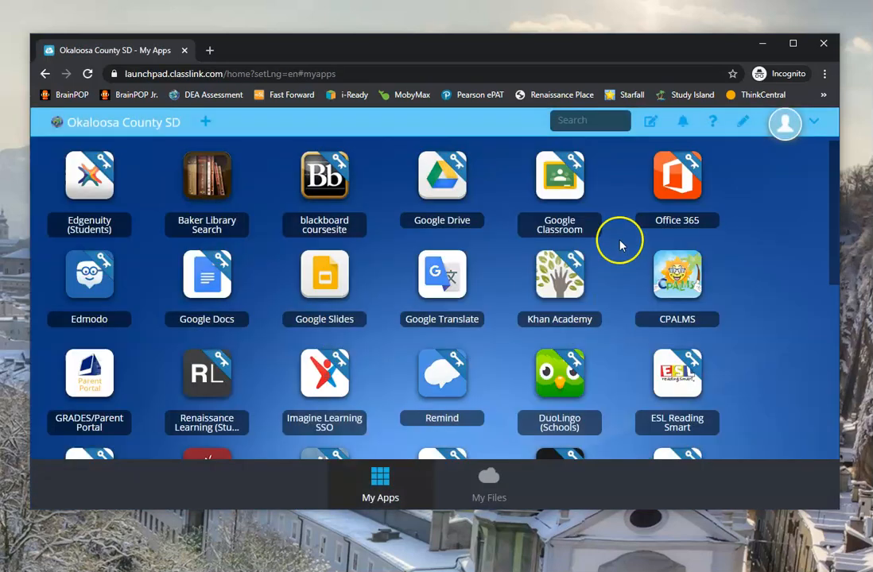
# - Filter the My Apps launchpad with the search 'acce' to show the Accelerate tile
pyautogui.click(590, 121)
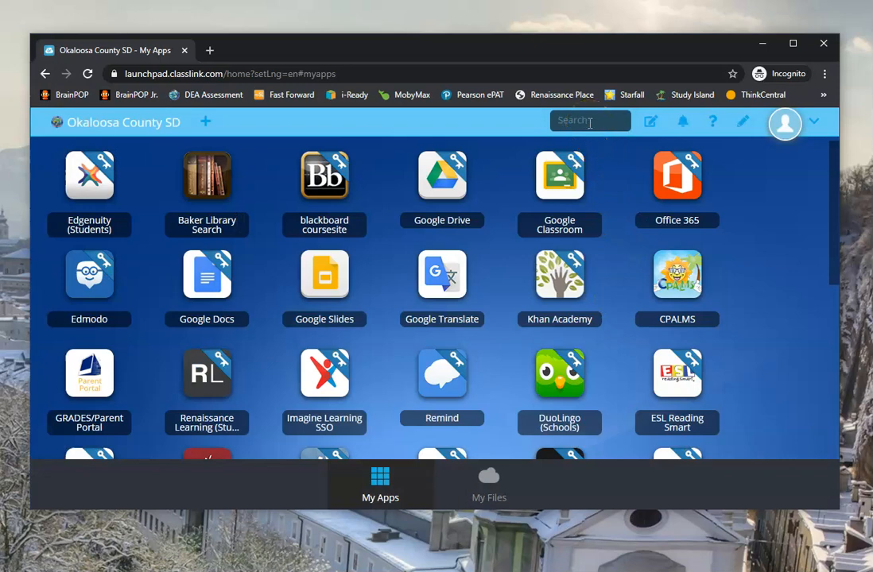
pyautogui.write('a')
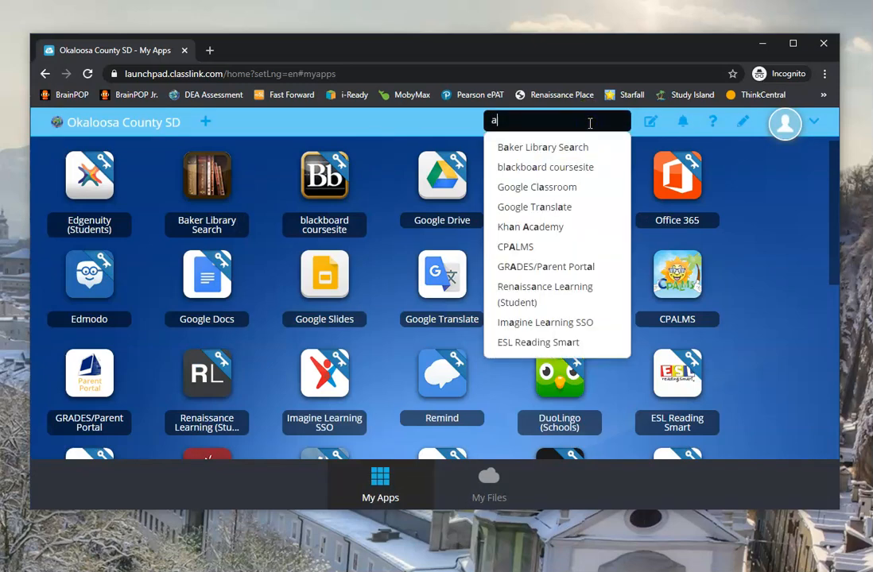
pyautogui.write('cce')
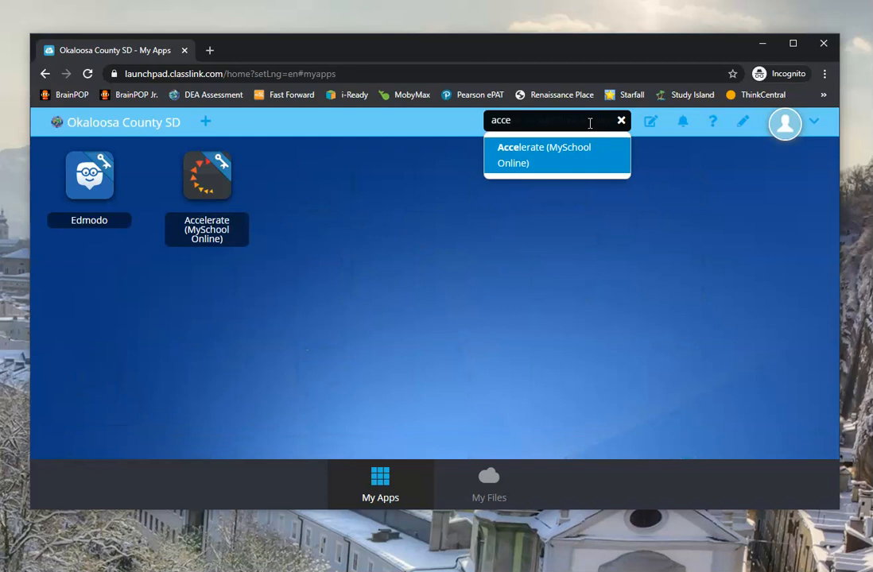
pyautogui.moveTo(207, 167)
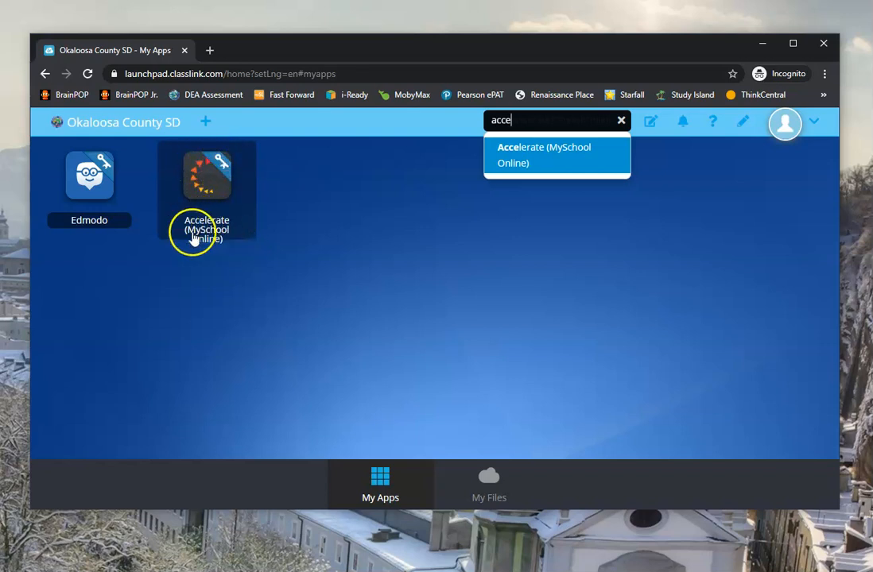
pyautogui.moveTo(226, 239)
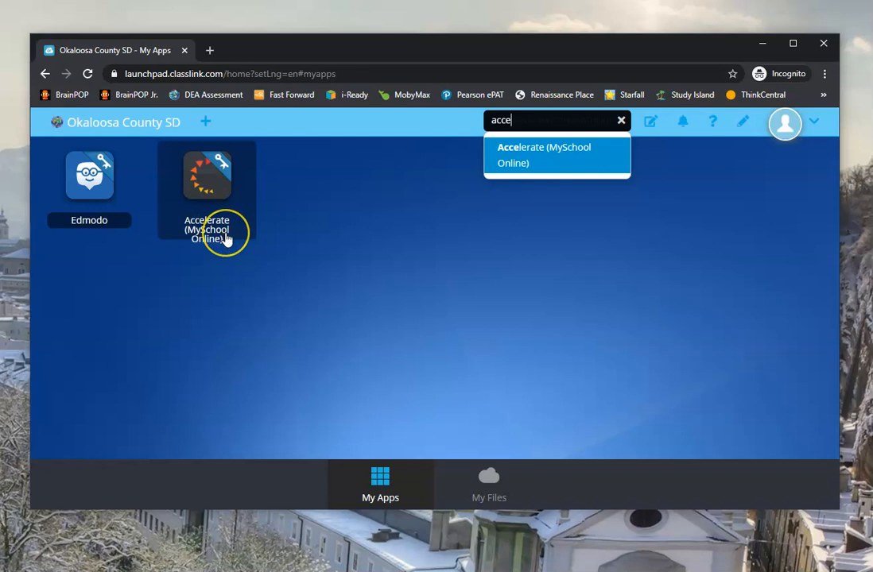